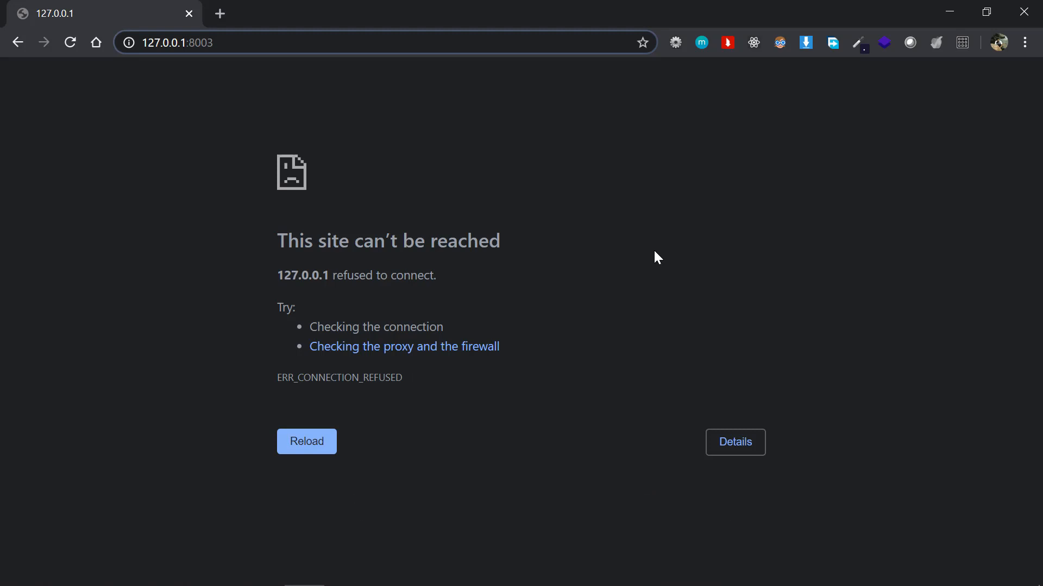
Step: Inspect the page and focus the empty Console prompt in DevTools
right_click(657, 259)
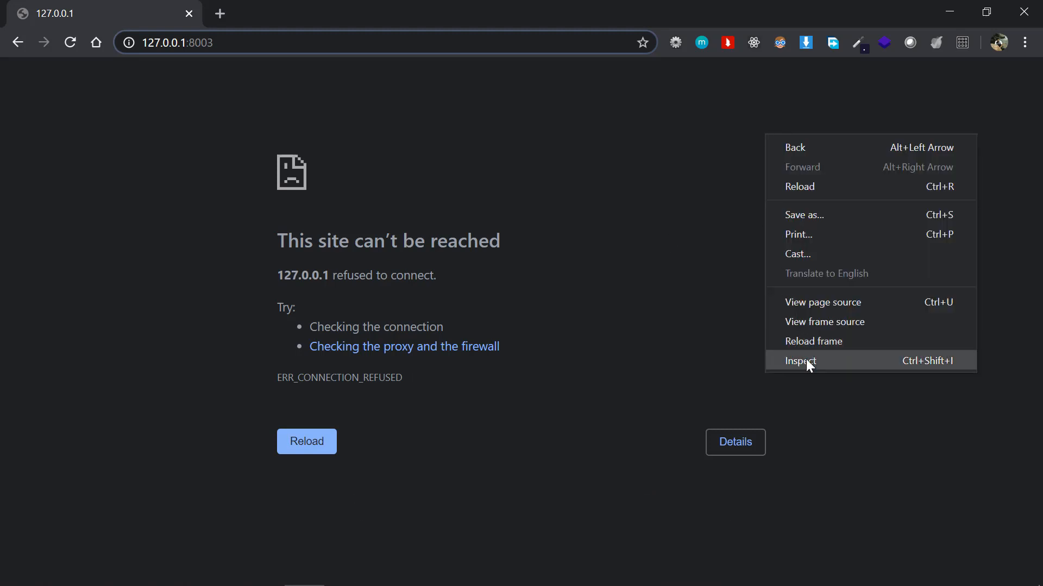
left_click(800, 361)
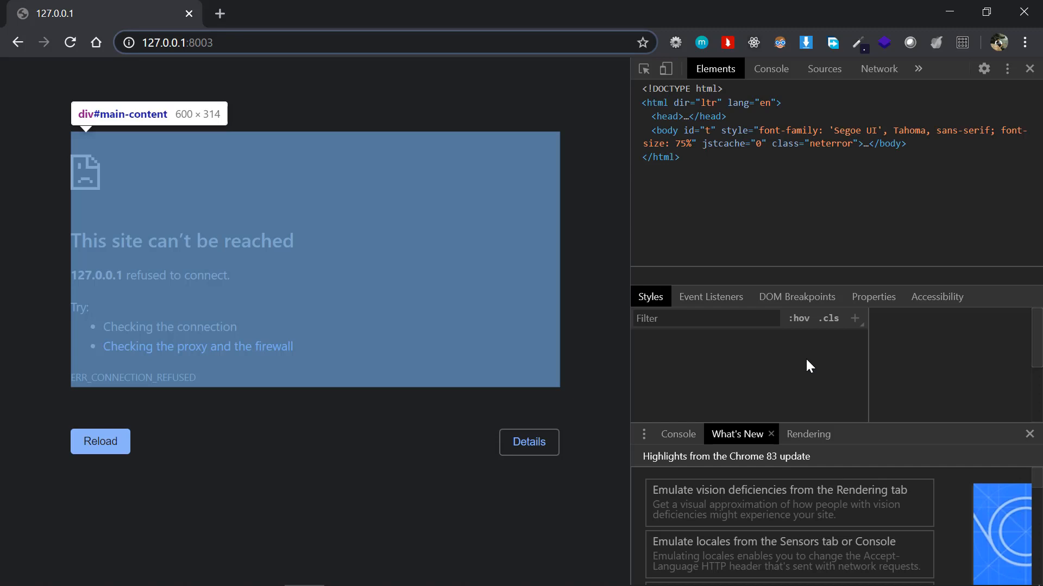
left_click(770, 69)
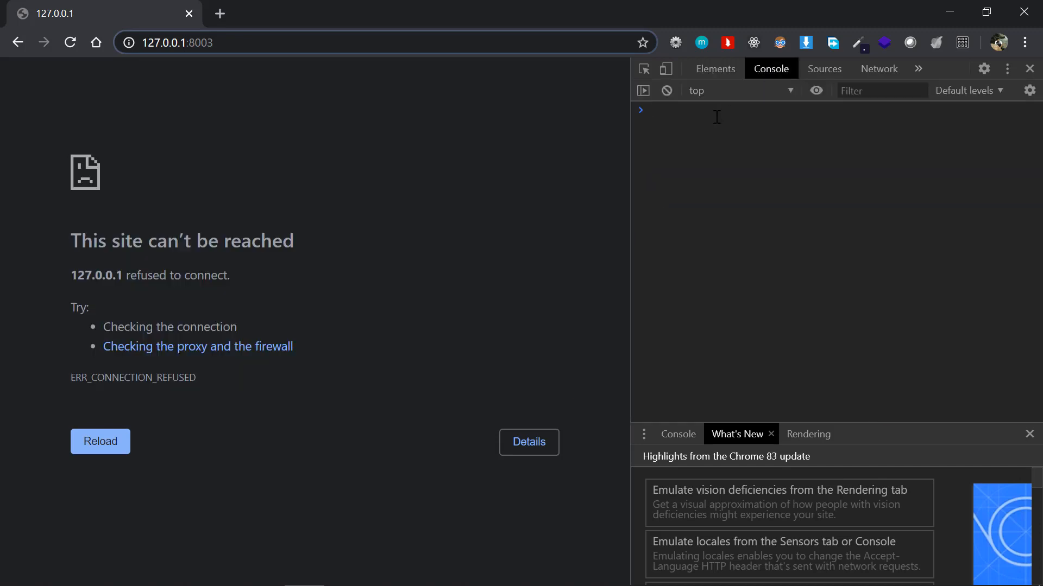
left_click(692, 110)
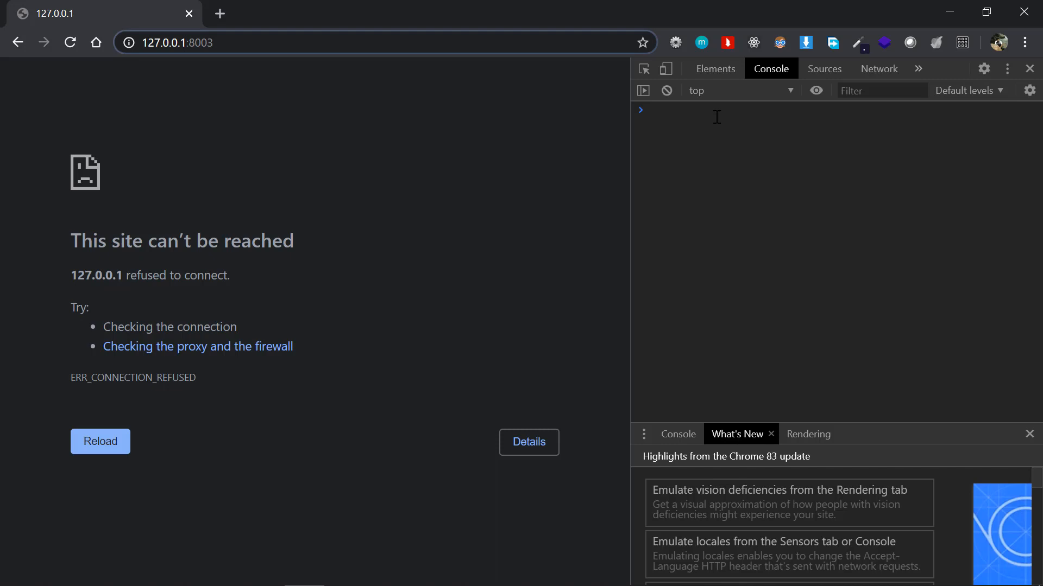
Step: Declare the personNames array, show it with console.log and console.table, and sort the table by index
type("c")
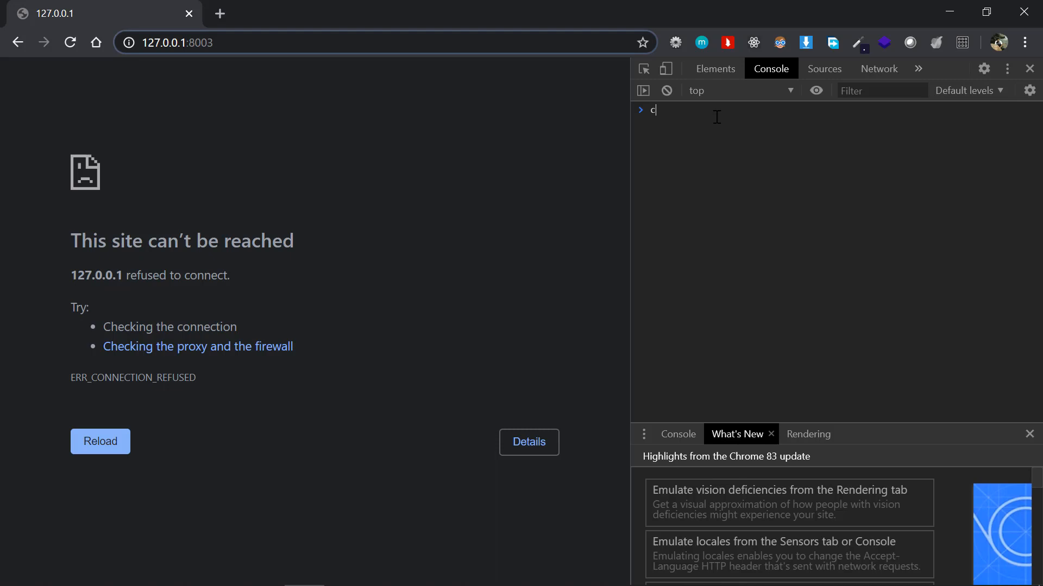
type("onst personNames = ['John Doe', 'Jane Doe', 'Bart Simpson'];")
type("console.log(personNames")
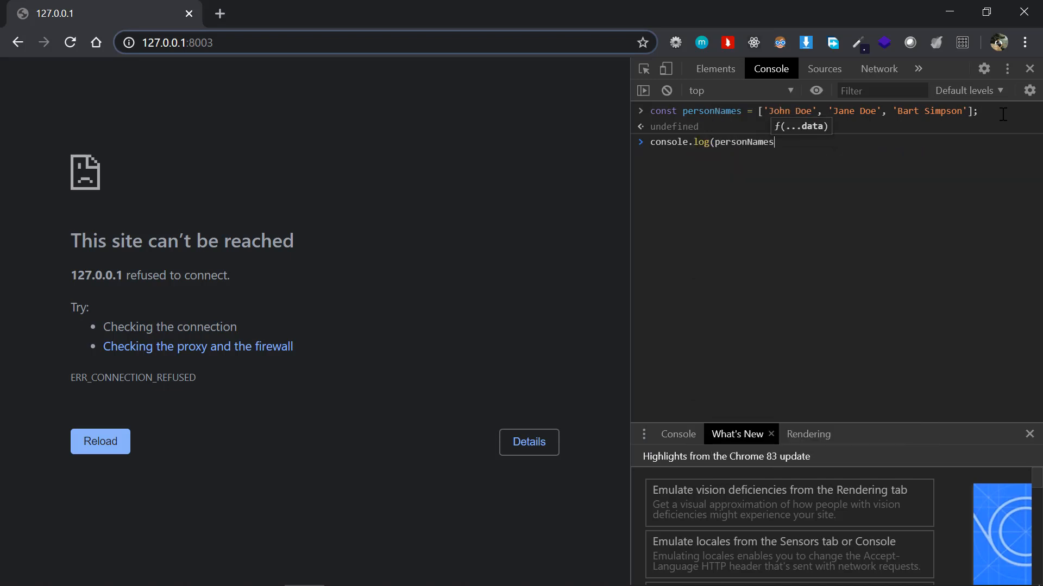
type(")")
key("Enter")
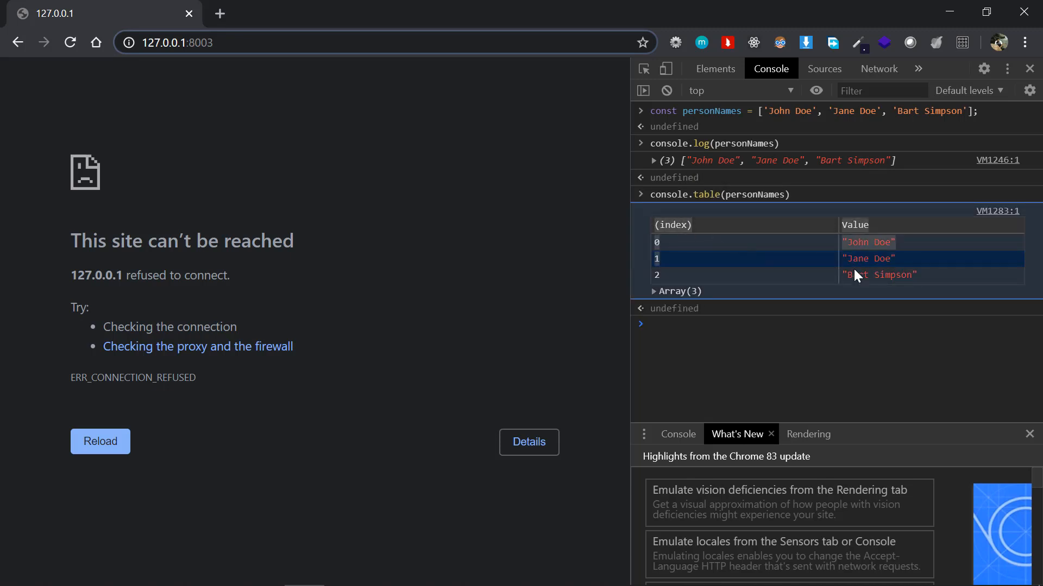
mouse_move(740, 276)
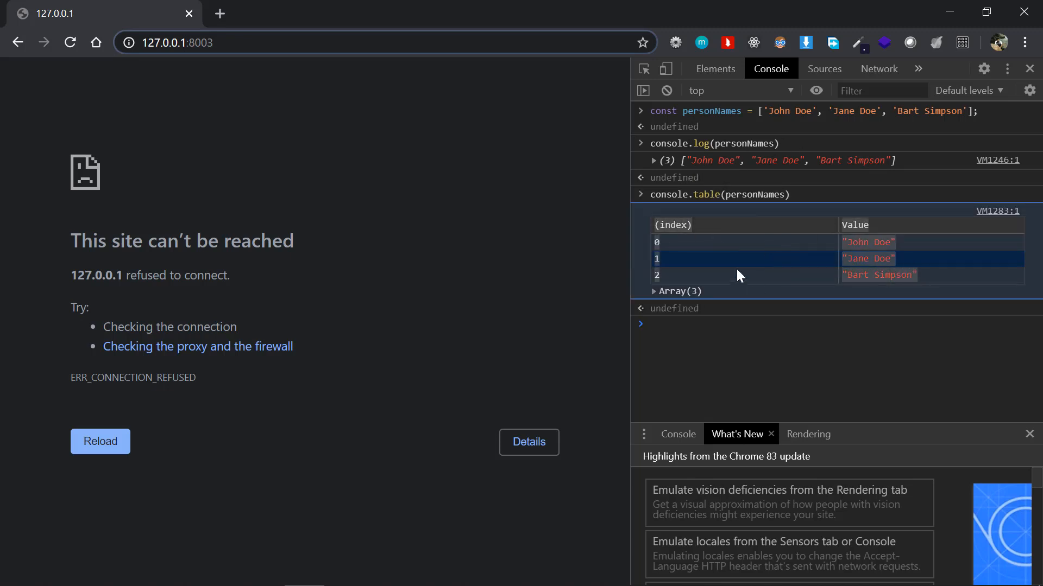
left_click(671, 224)
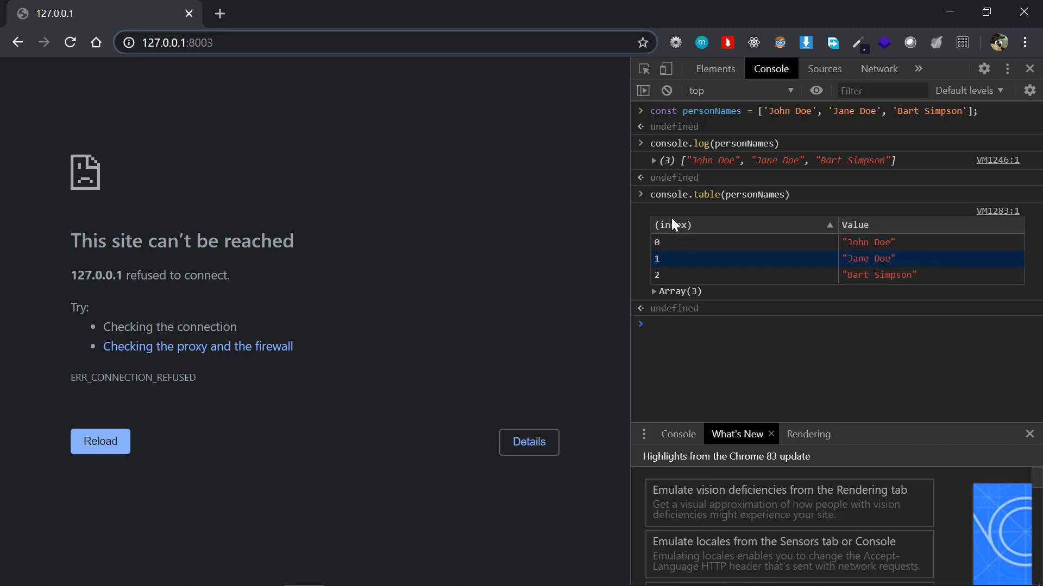
mouse_move(778, 250)
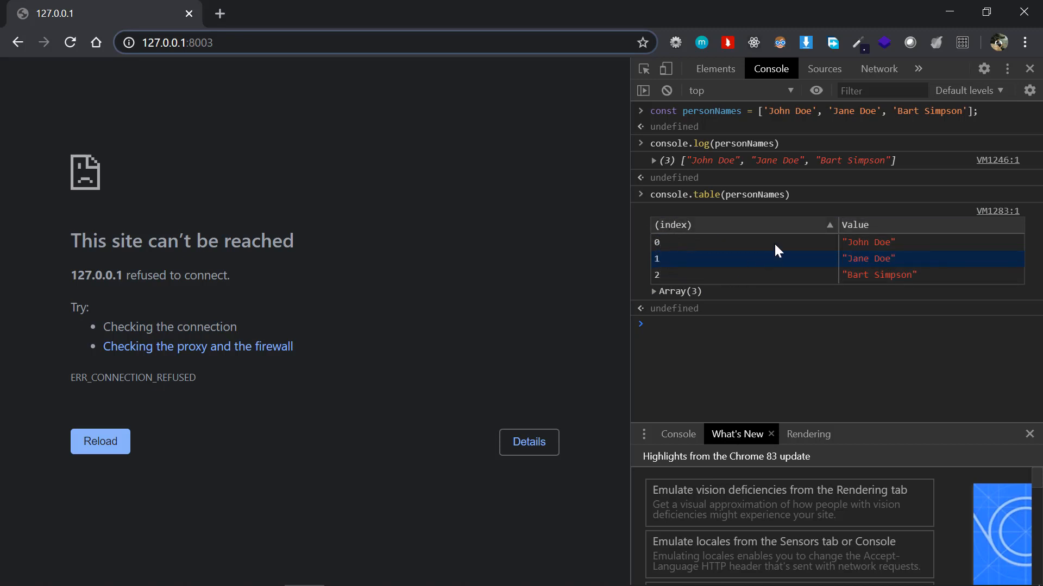
mouse_move(878, 258)
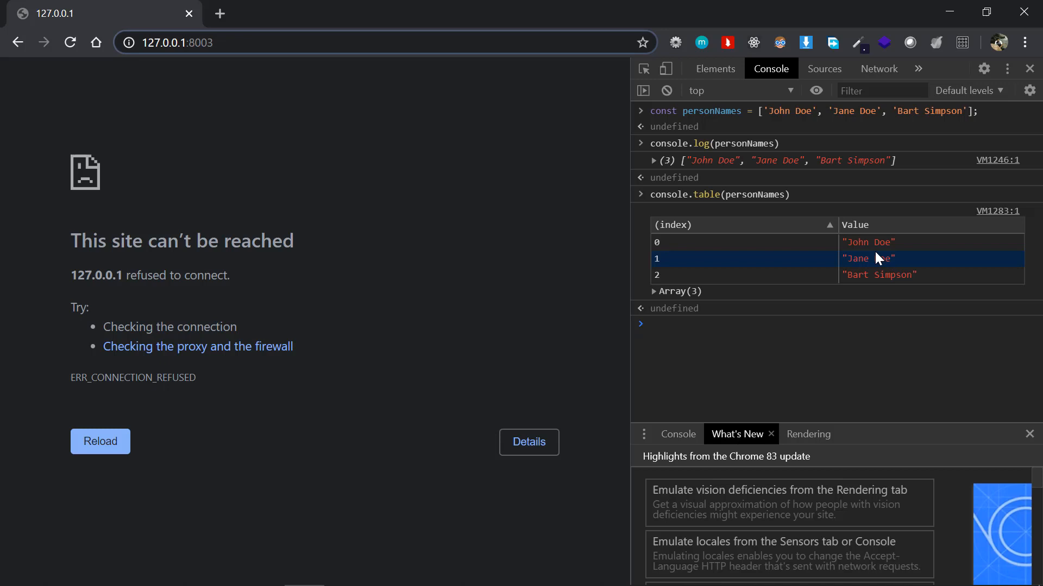
mouse_move(667, 288)
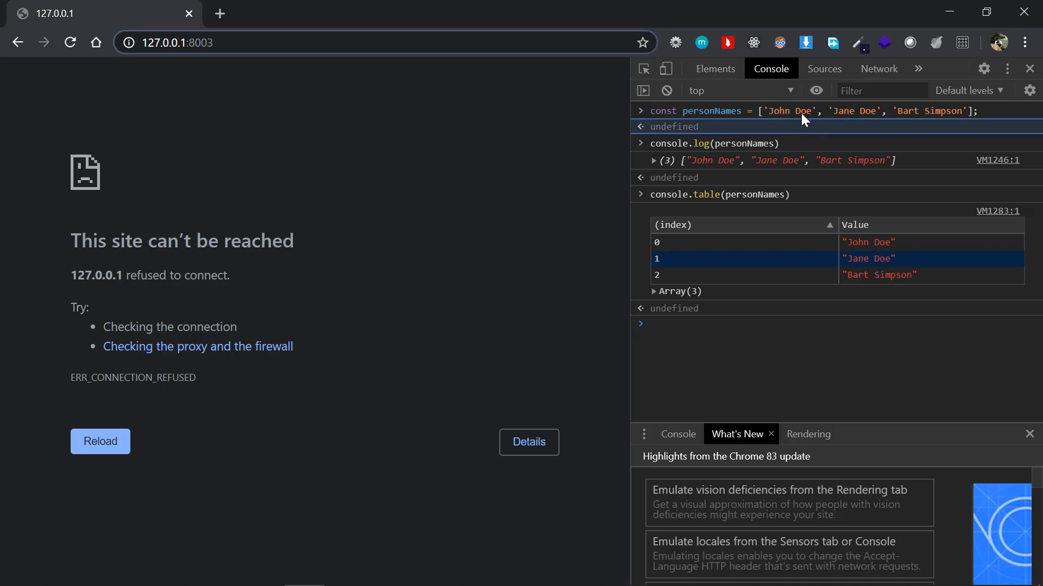
Step: Declare personObject with name and age, then log it as an object and as a property table
left_click(731, 325)
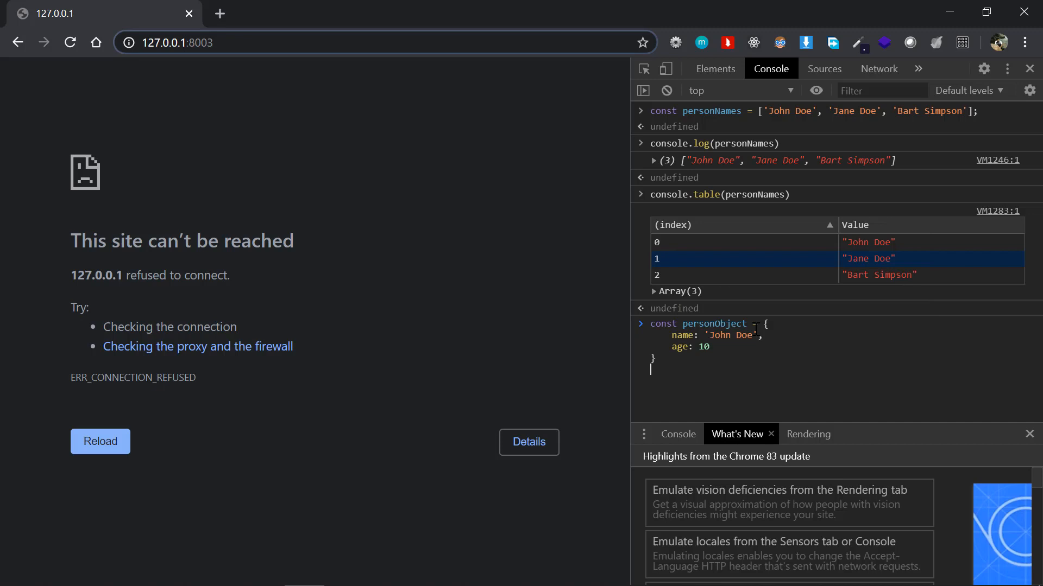
mouse_move(712, 361)
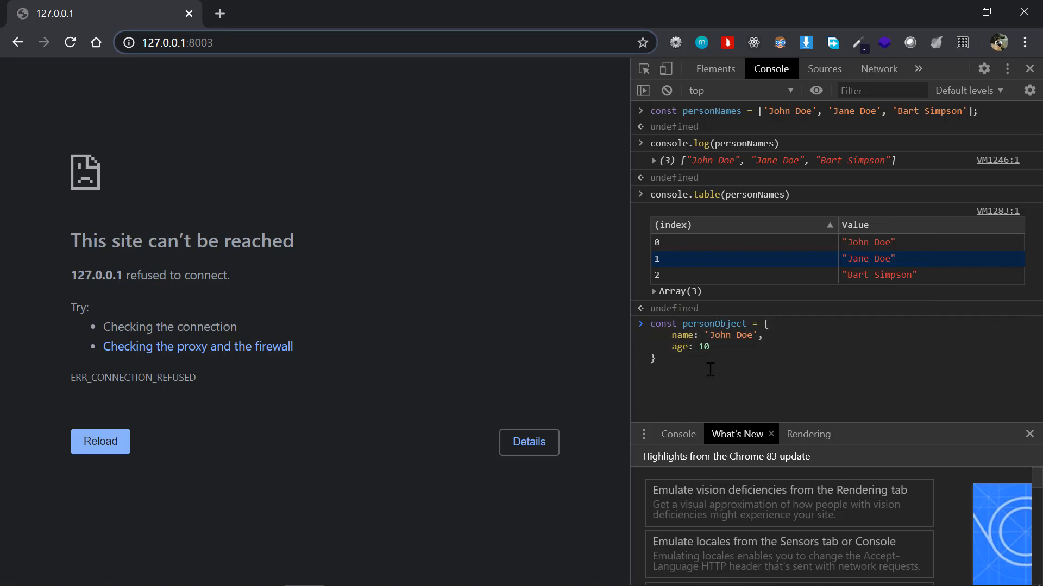
key("Enter")
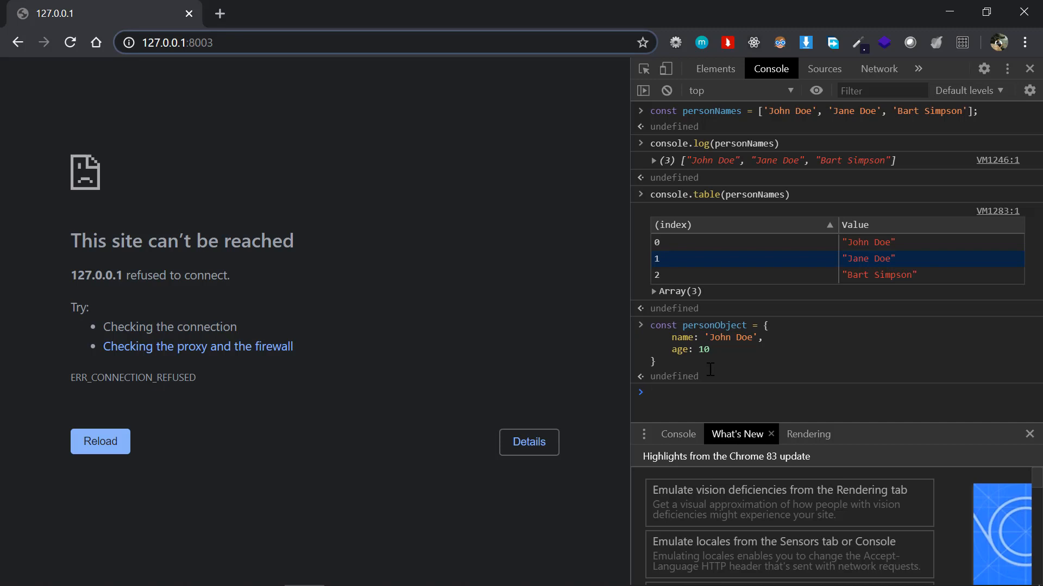
type("console.log(personNames)")
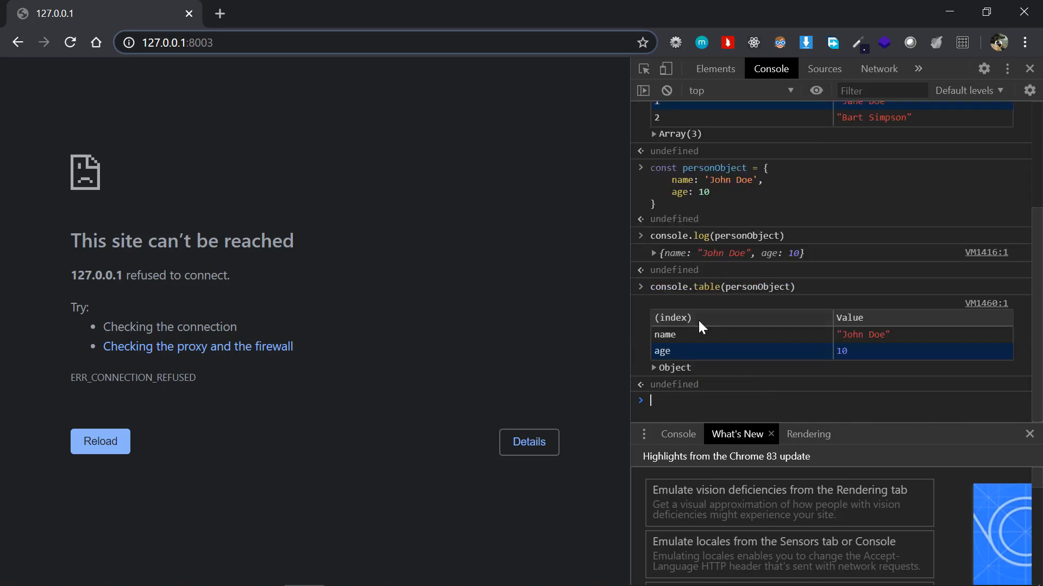
mouse_move(671, 304)
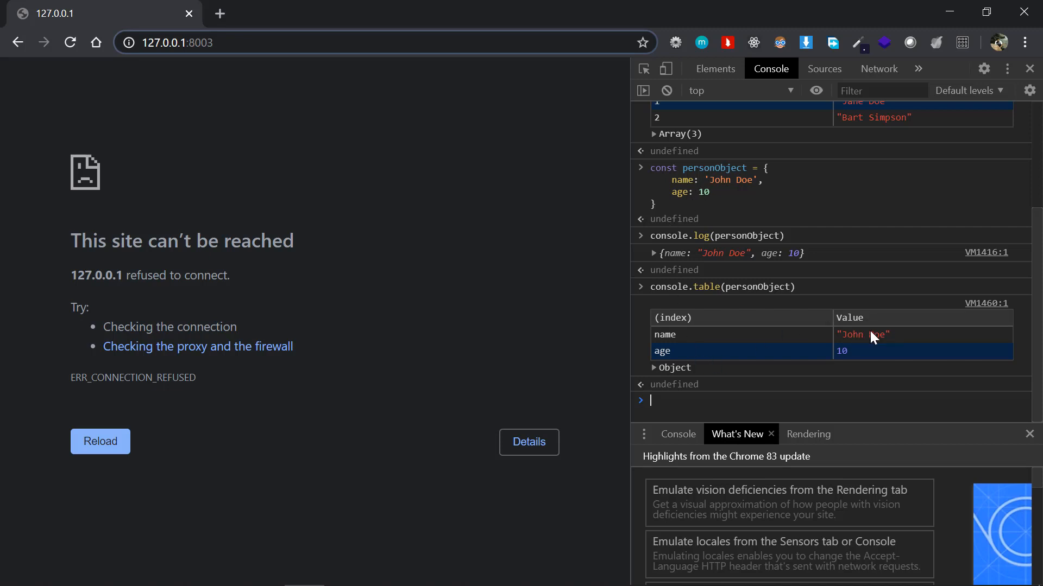
mouse_move(864, 329)
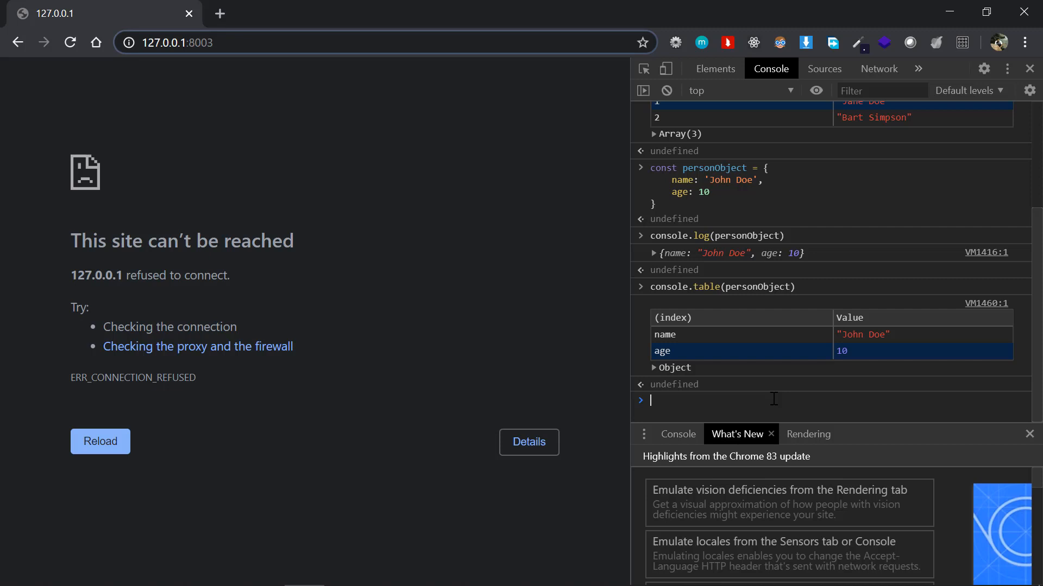
Step: Declare a persons array of John, Jane and Bart Doe objects and display it with console.table(persons)
type("console.log(personNames")
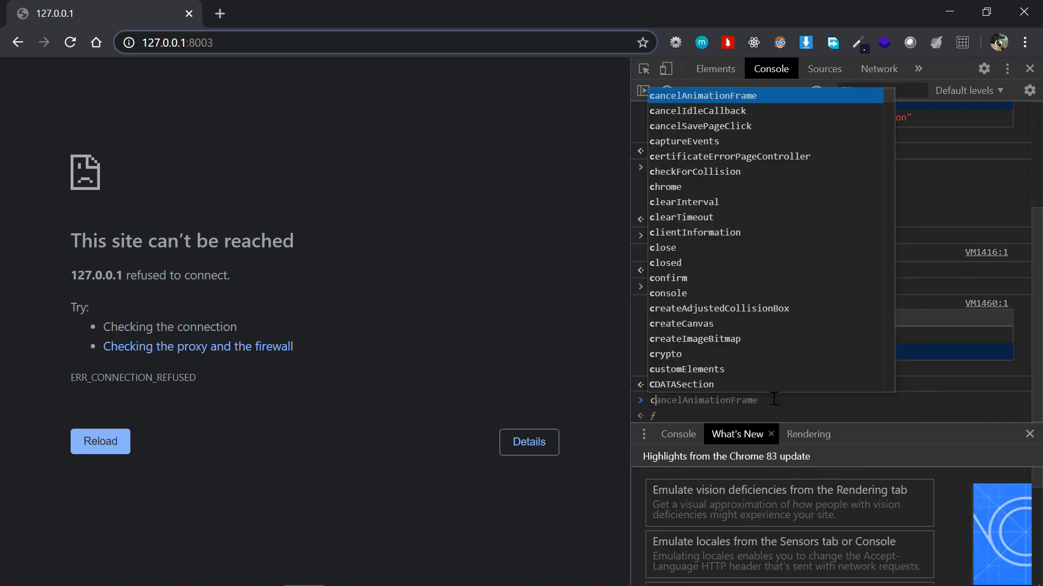
type("onst persons = [")
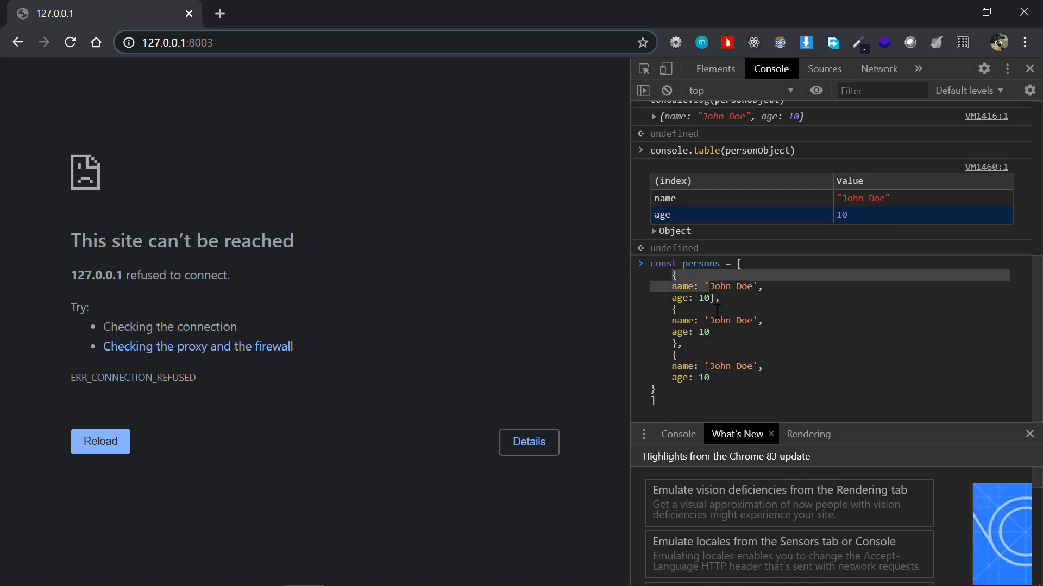
type("Jane")
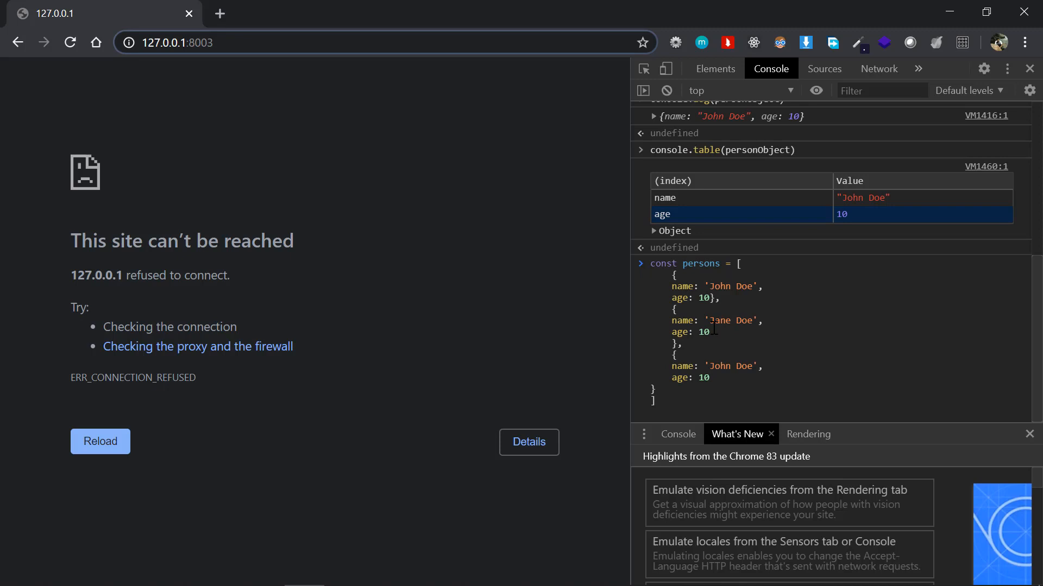
type("30")
type("console.table(")
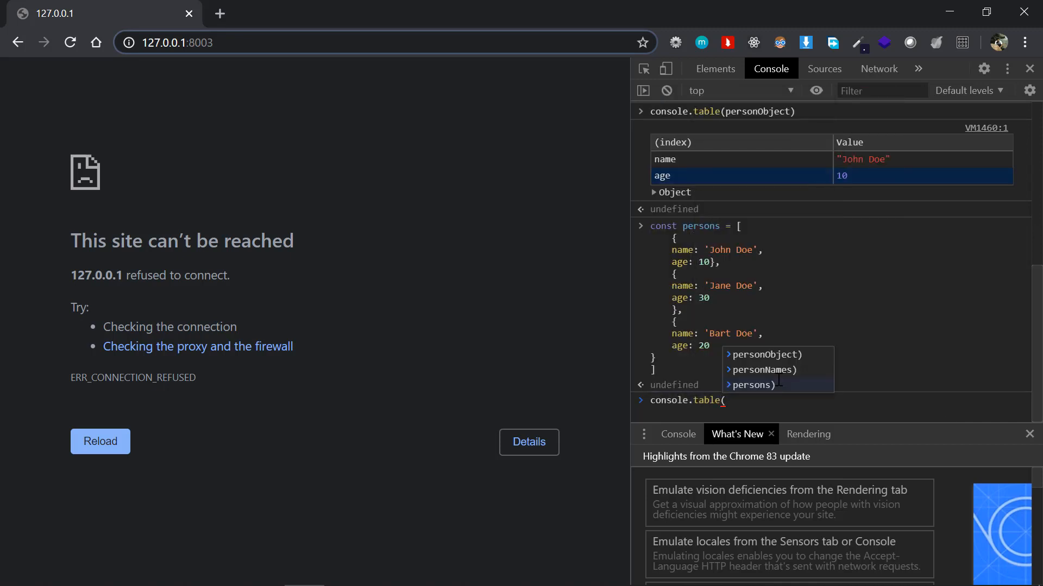
type("persons")
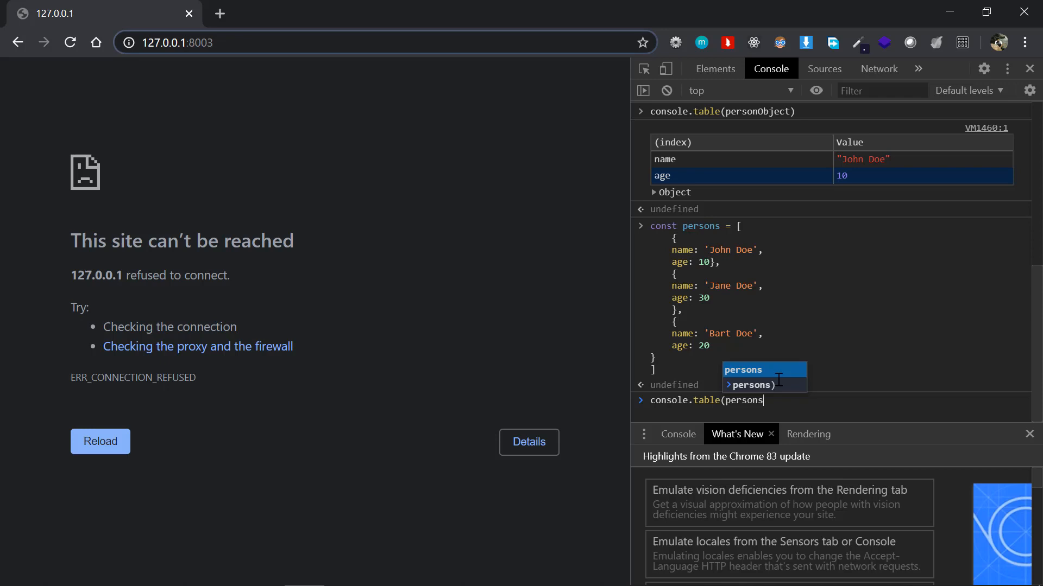
key("Enter")
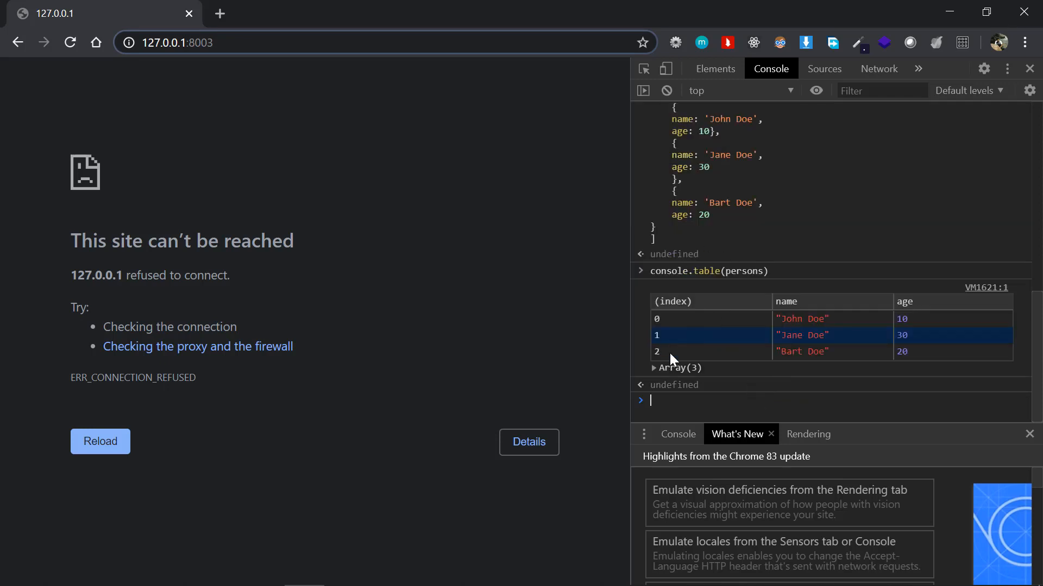
mouse_move(654, 327)
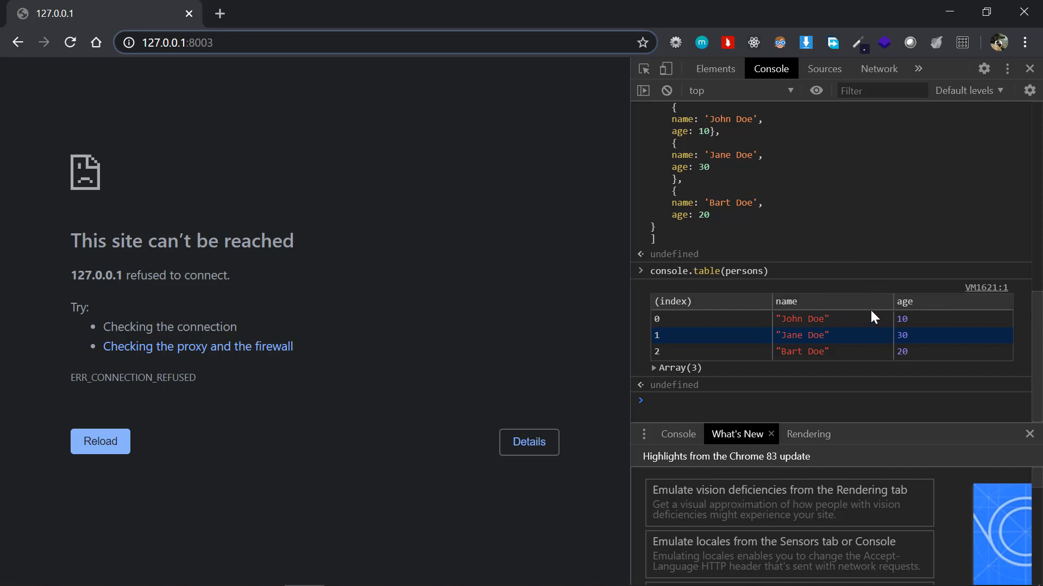
mouse_move(717, 361)
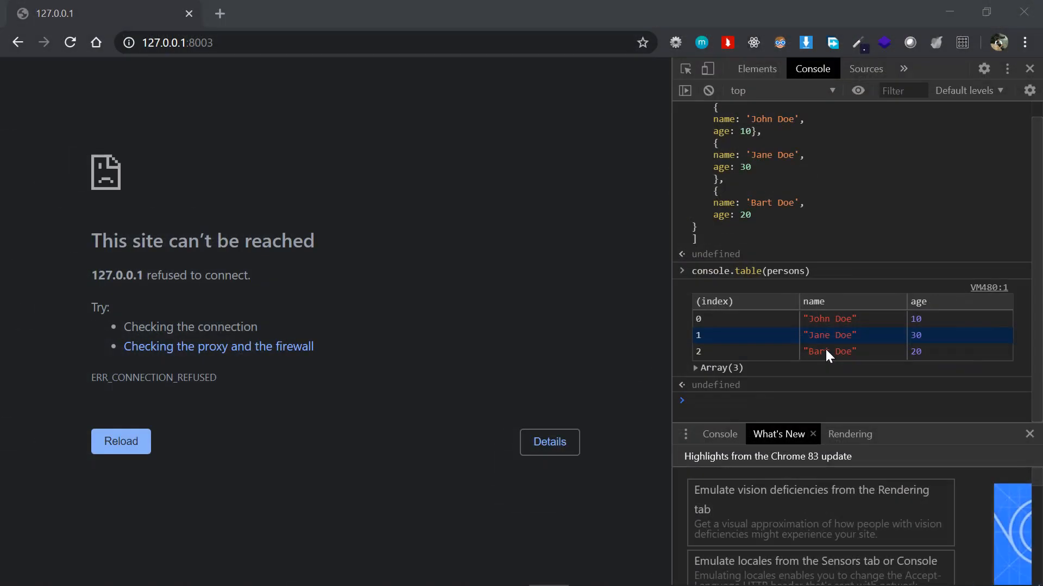
mouse_move(765, 305)
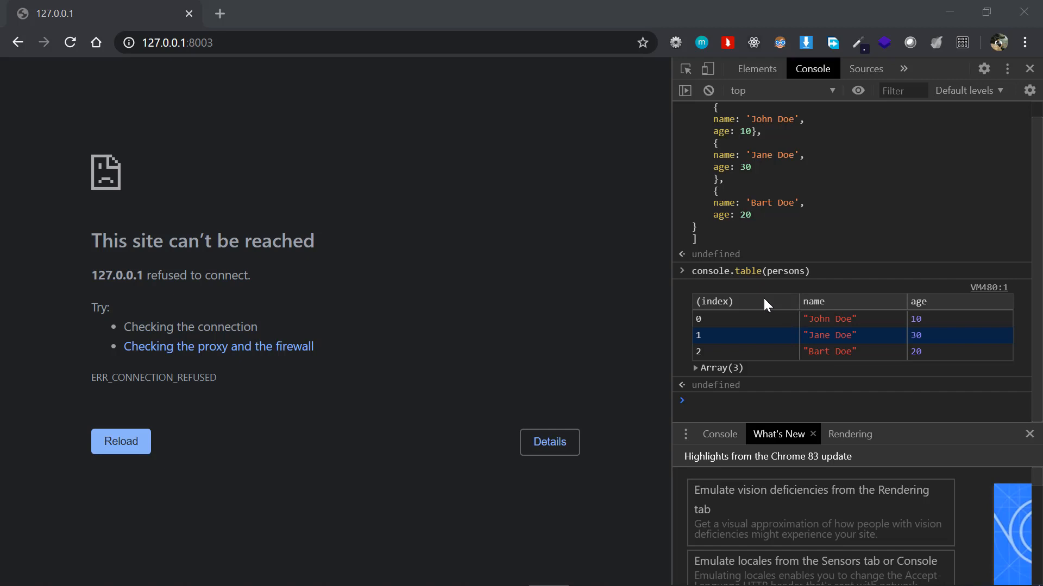
mouse_move(893, 308)
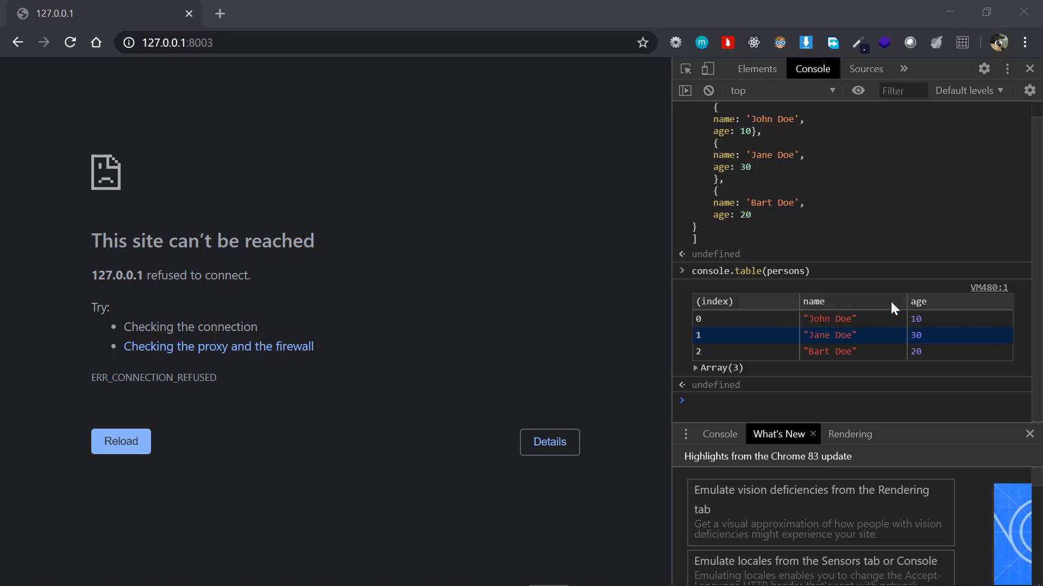
mouse_move(933, 307)
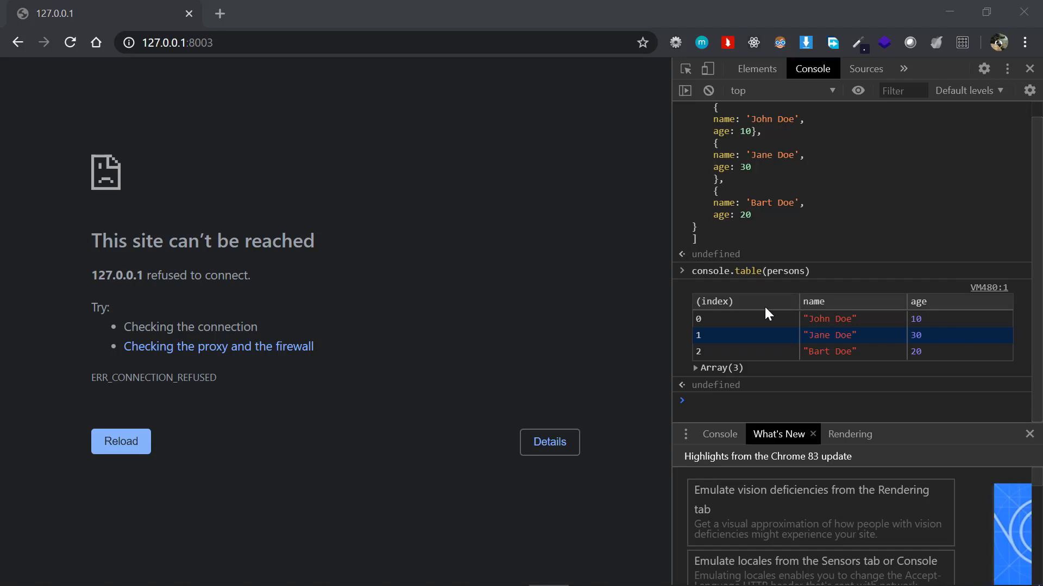
mouse_move(740, 313)
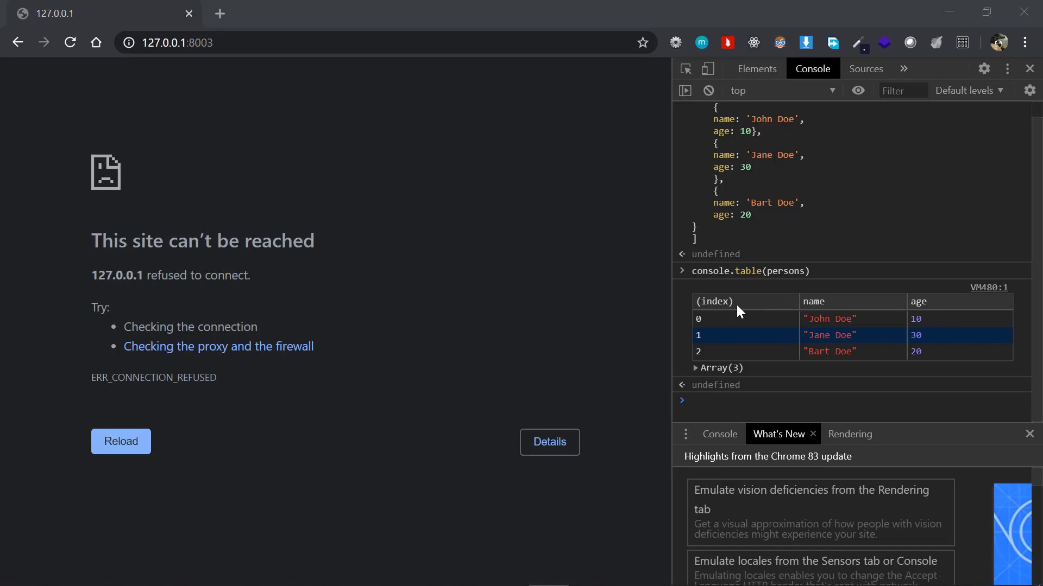
mouse_move(762, 306)
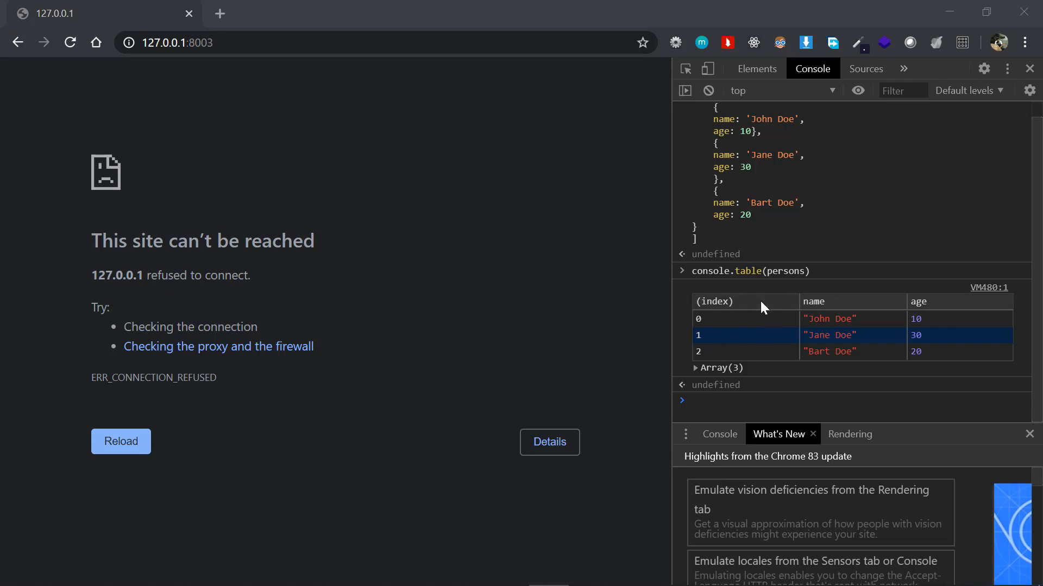
Step: Sort the persons table by index descending, then by the name column
left_click(714, 300)
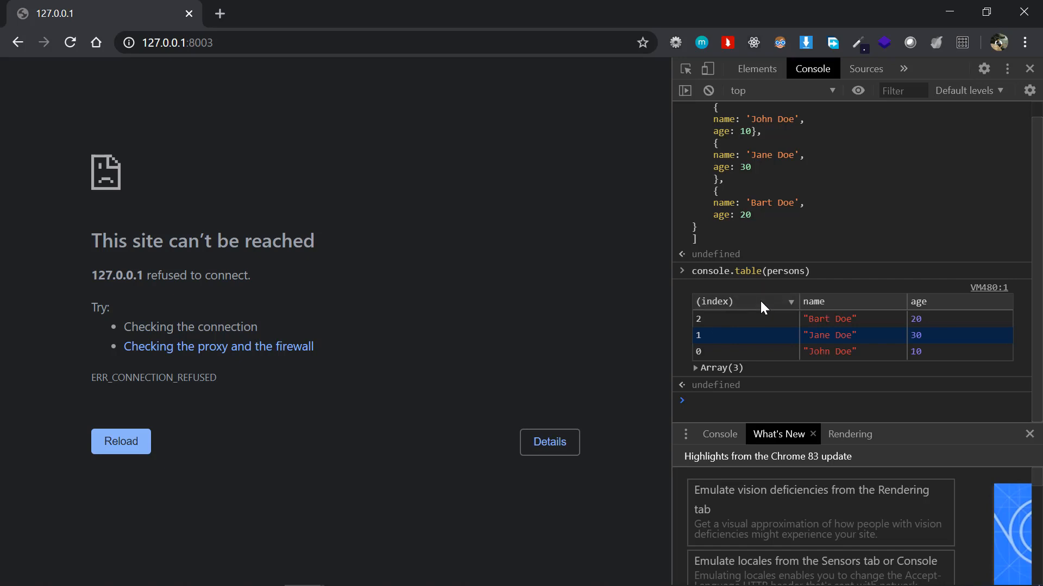
mouse_move(863, 314)
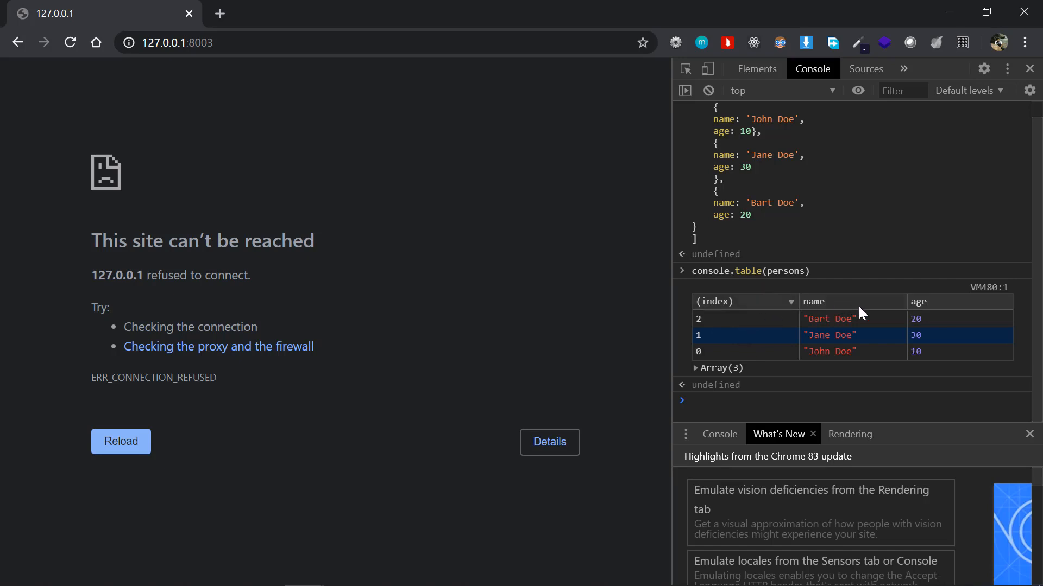
left_click(918, 301)
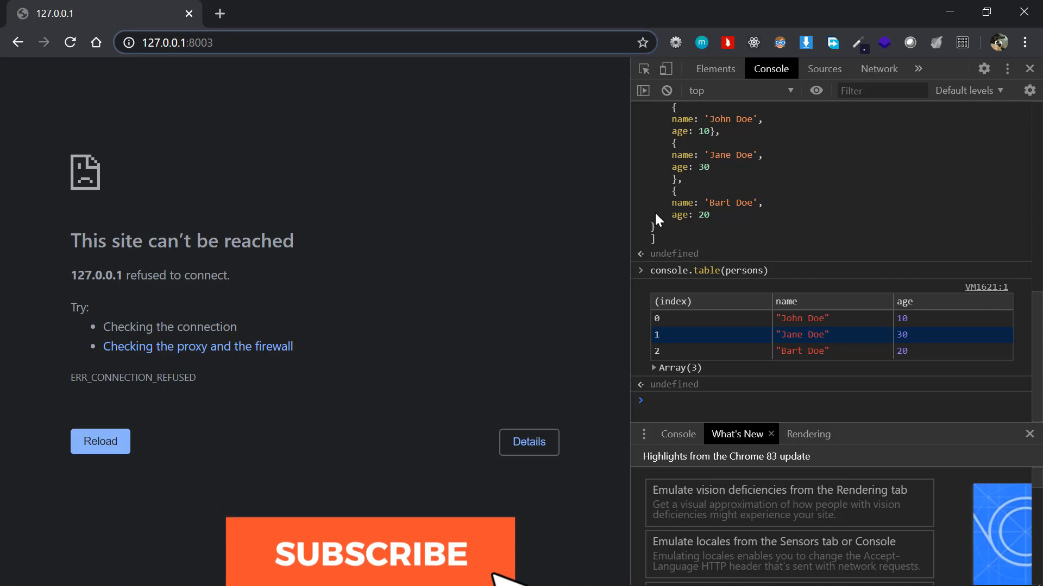
Step: Leave the re-run persons table in its default John, Jane, Bart Doe order
left_click(369, 552)
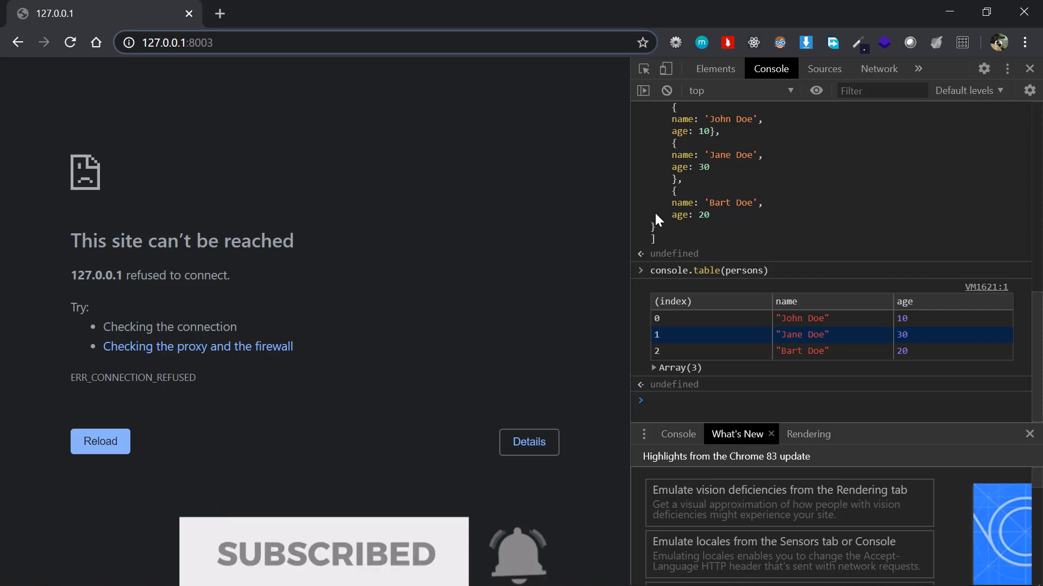